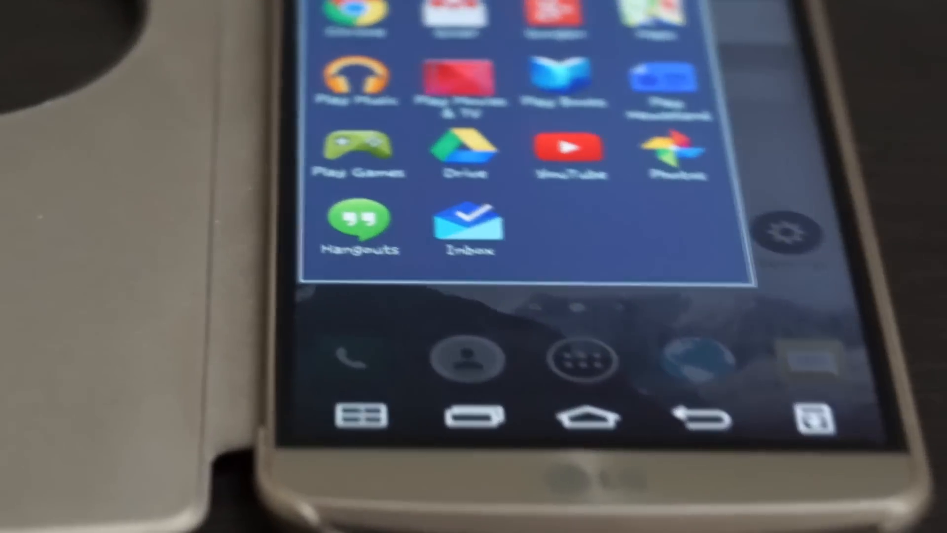
Close the Google apps folder by tapping outside it.
left_click(469, 227)
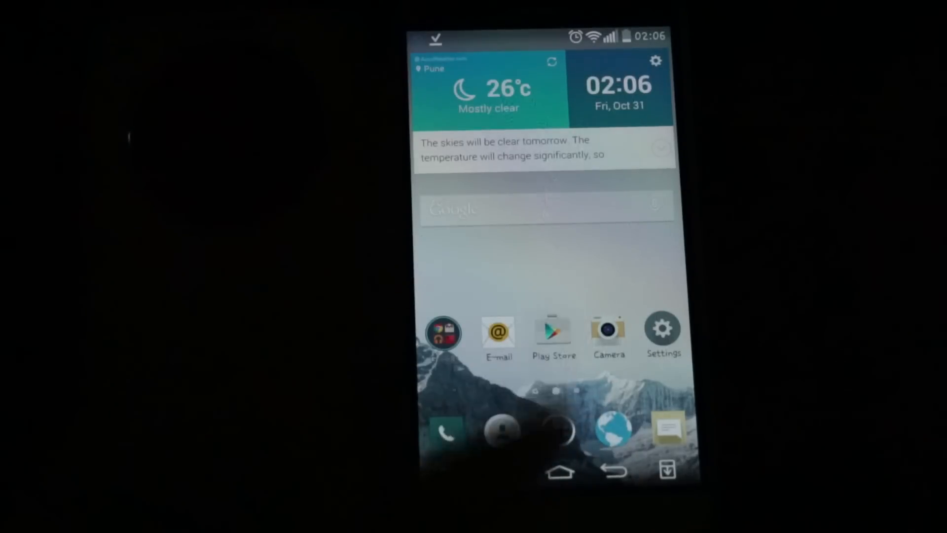
Launch the Inbox by Gmail app from its home-screen icon.
left_click(554, 329)
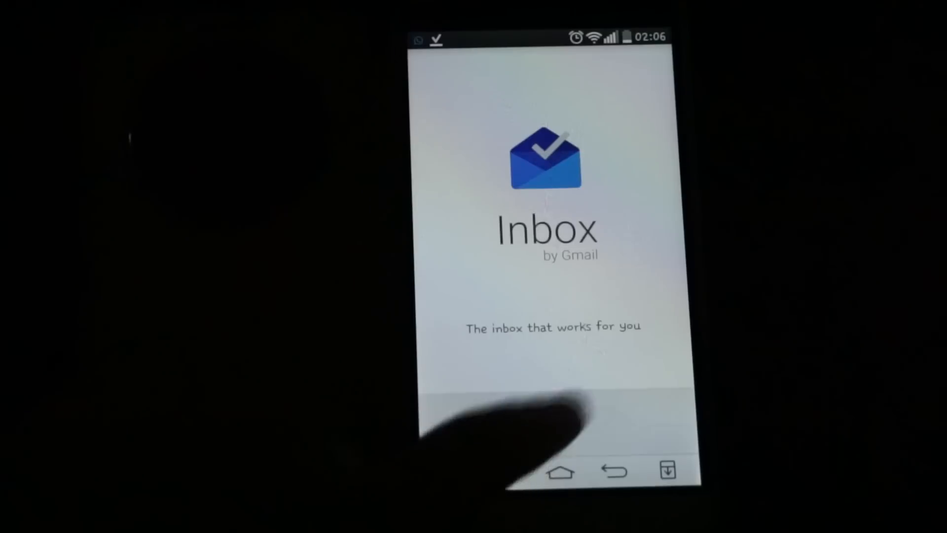
Sign in to Inbox by choosing a Google account.
left_click(557, 423)
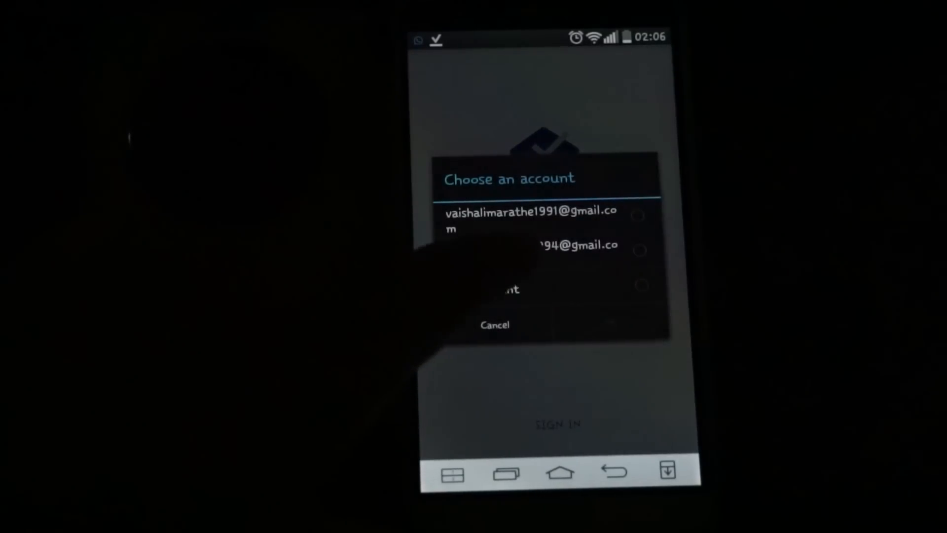
left_click(525, 219)
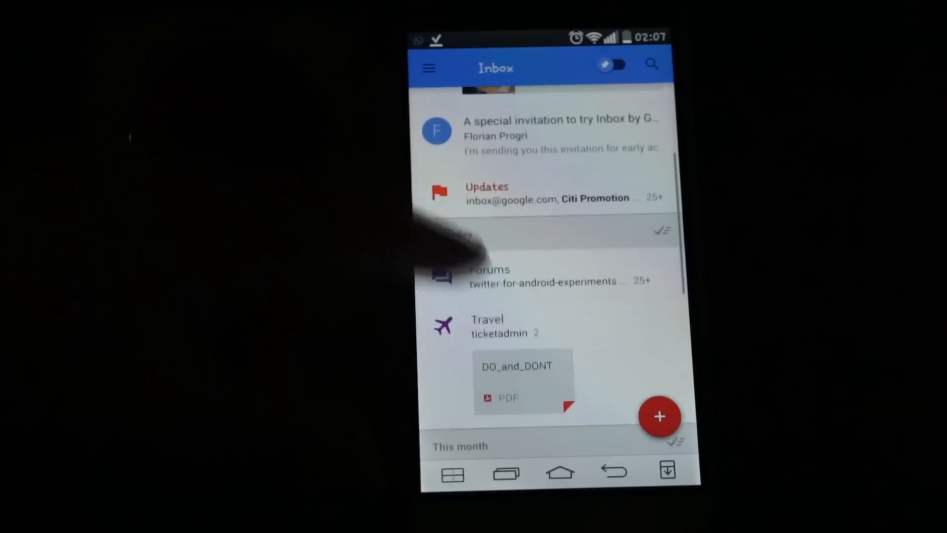
scroll("down", 3)
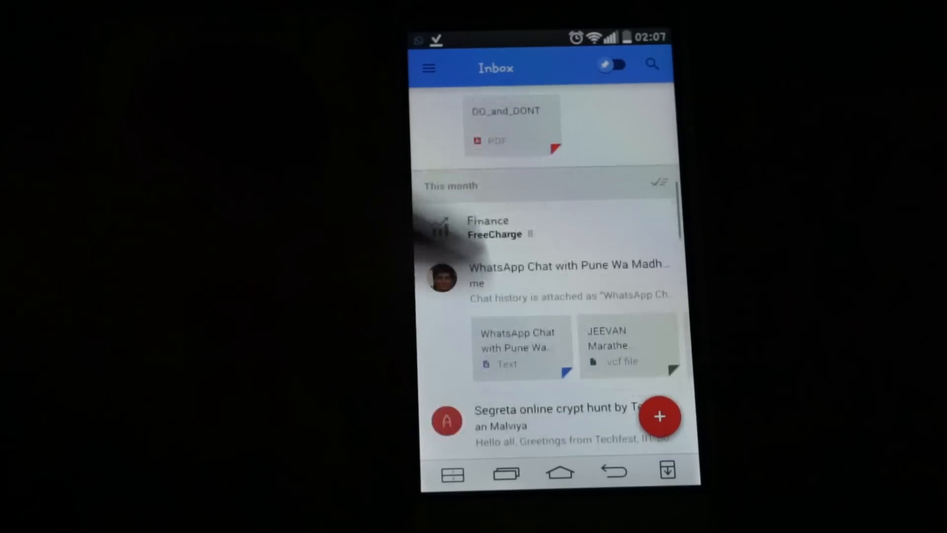
scroll("down", 3)
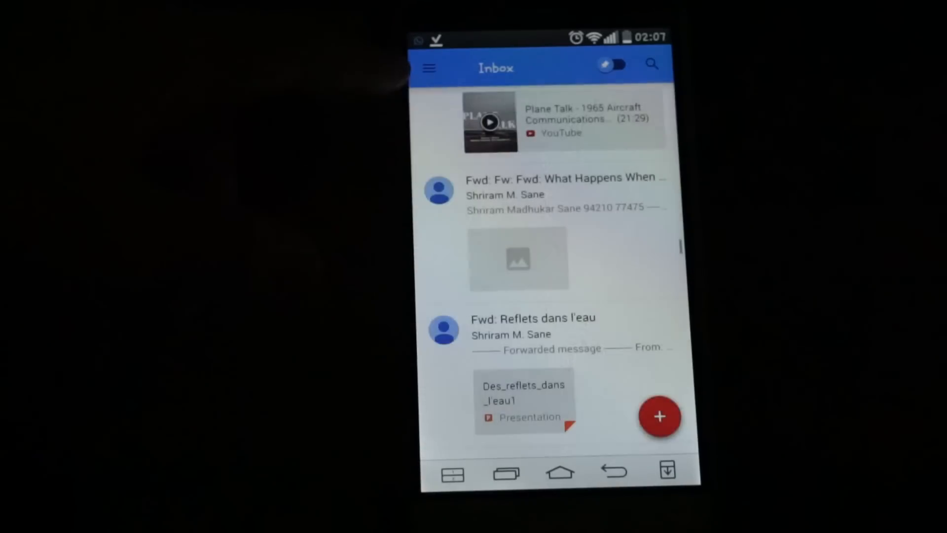
left_click(429, 68)
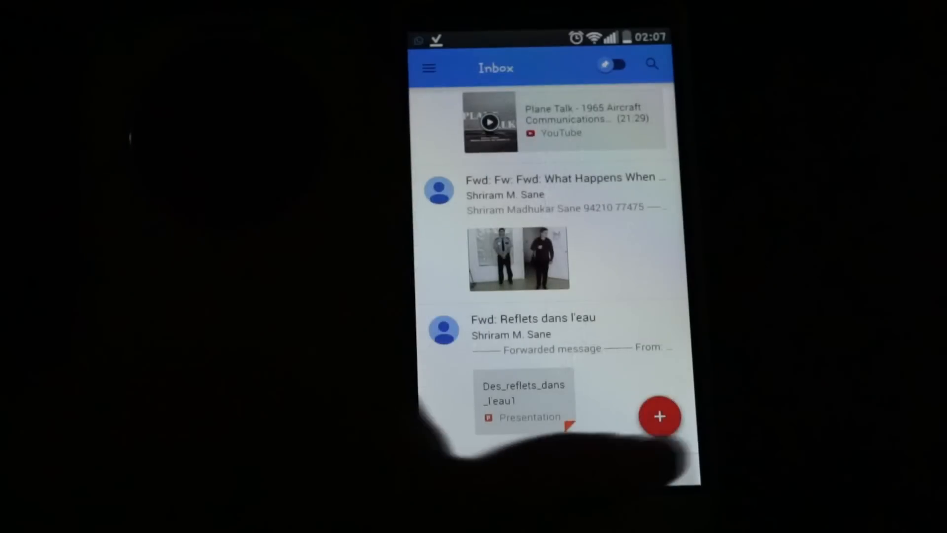
left_click(659, 415)
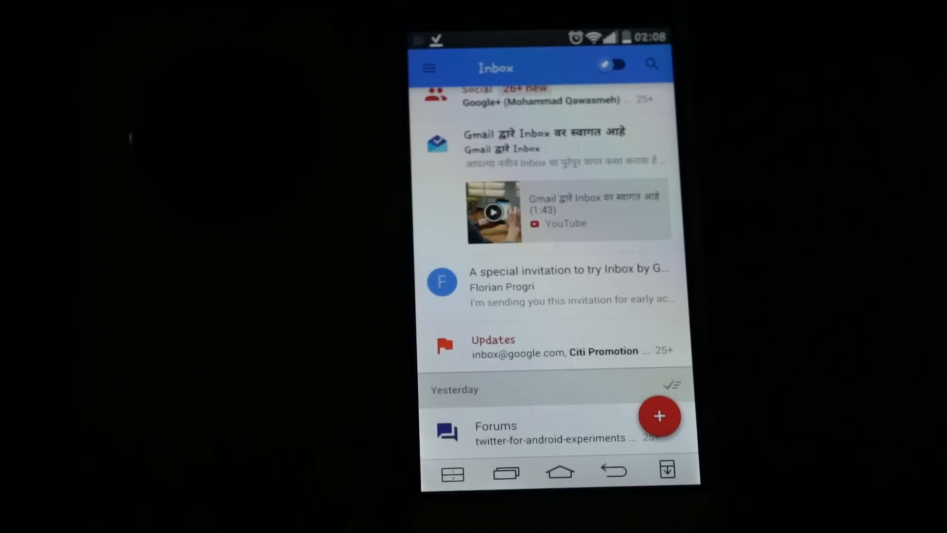
Scroll through the bundled inbox, then switch to the empty Pinned view.
scroll("down", 3)
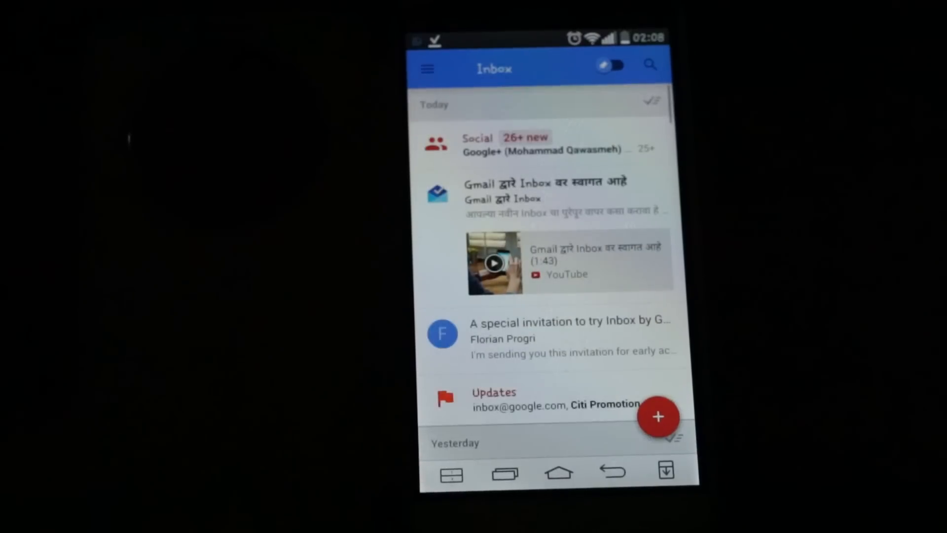
scroll("down", 3)
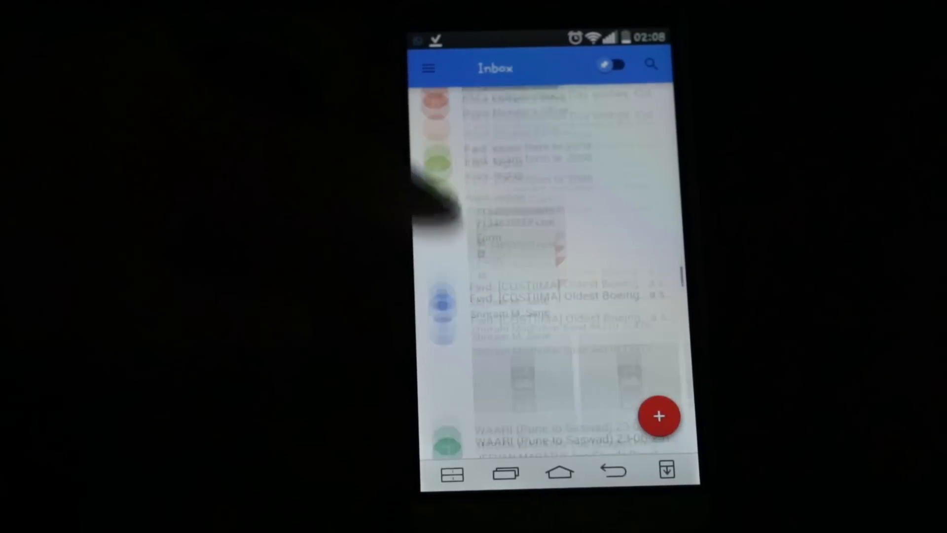
scroll("down", 3)
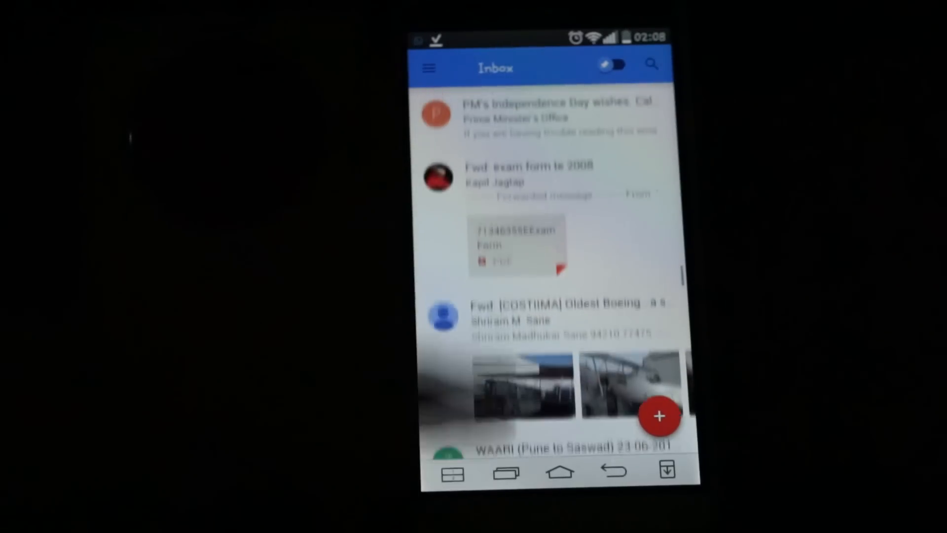
scroll("down", 3)
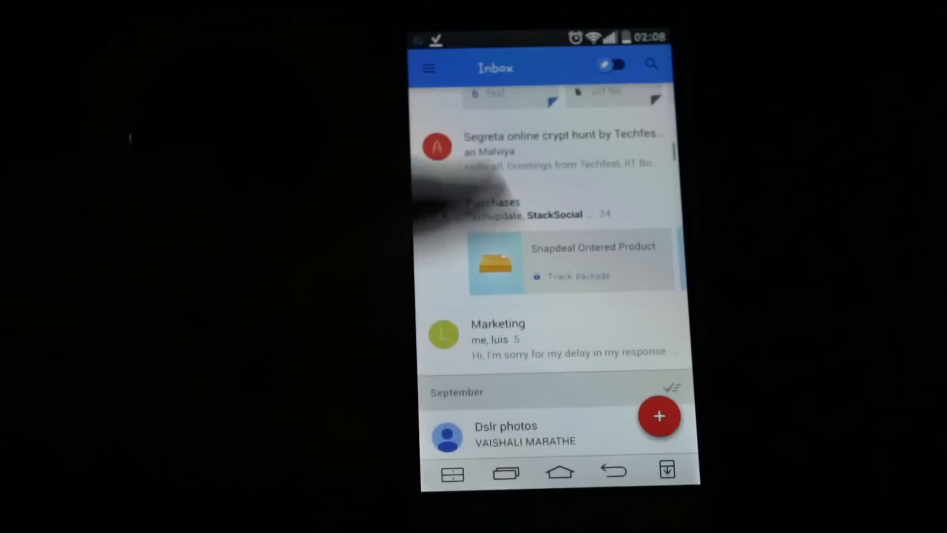
scroll("up", 3)
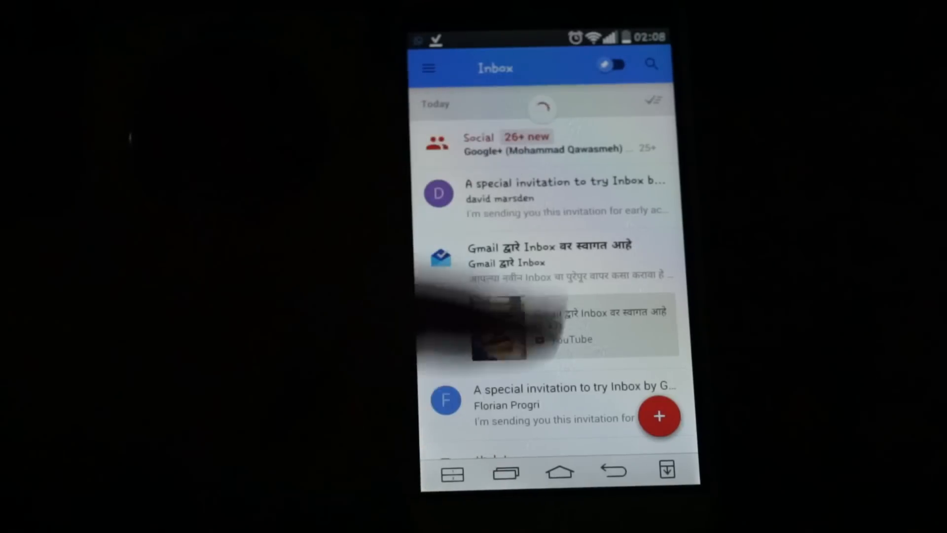
left_click(610, 64)
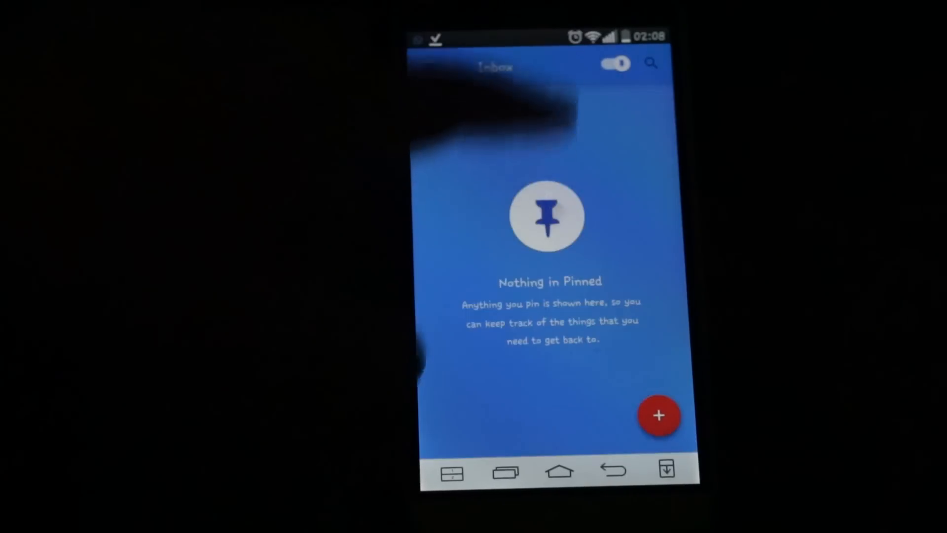
Turn off the pin filter and open the navigation drawer.
left_click(613, 62)
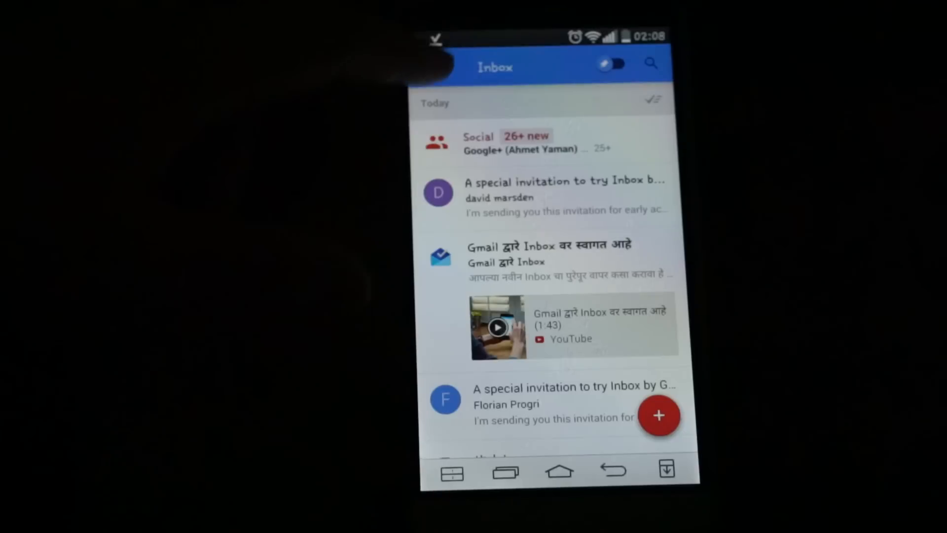
left_click(428, 67)
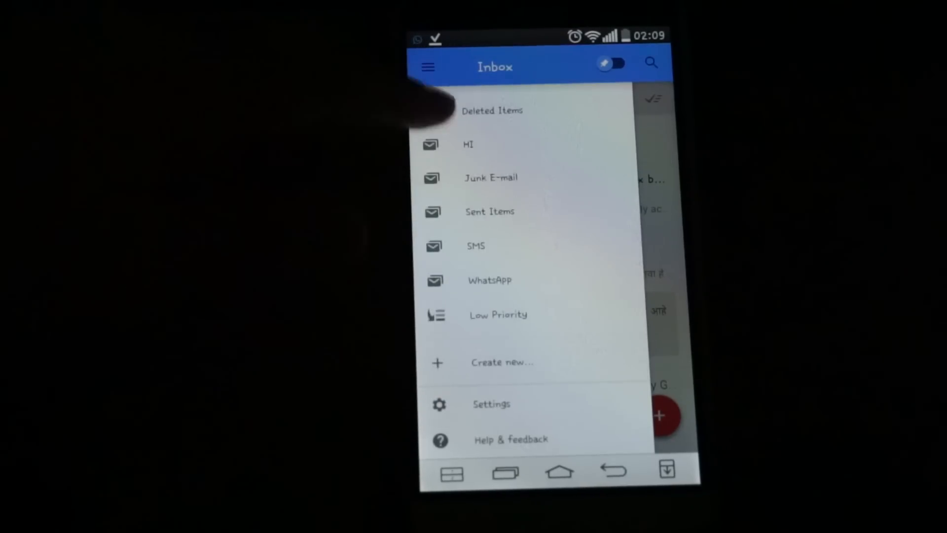
Close the navigation drawer and go to the Android home screen.
scroll("down", 3)
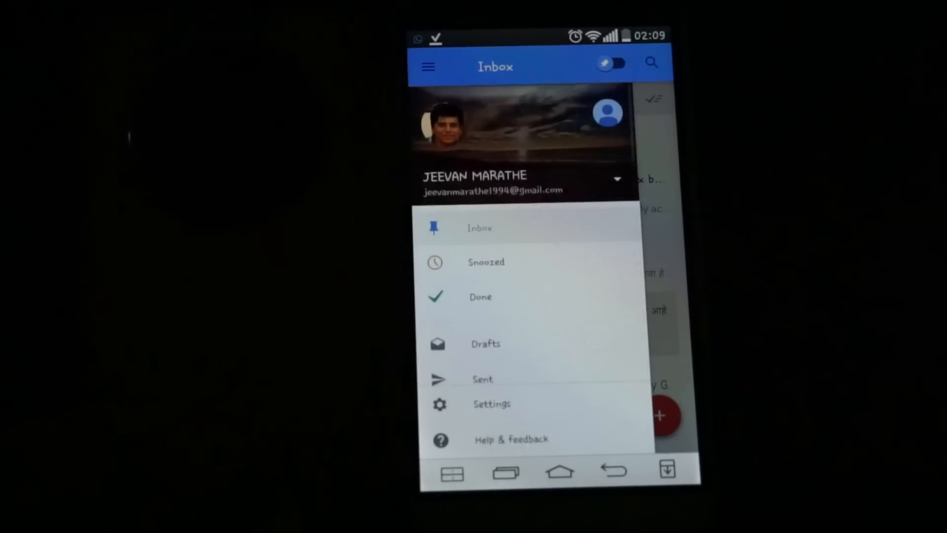
left_click(491, 403)
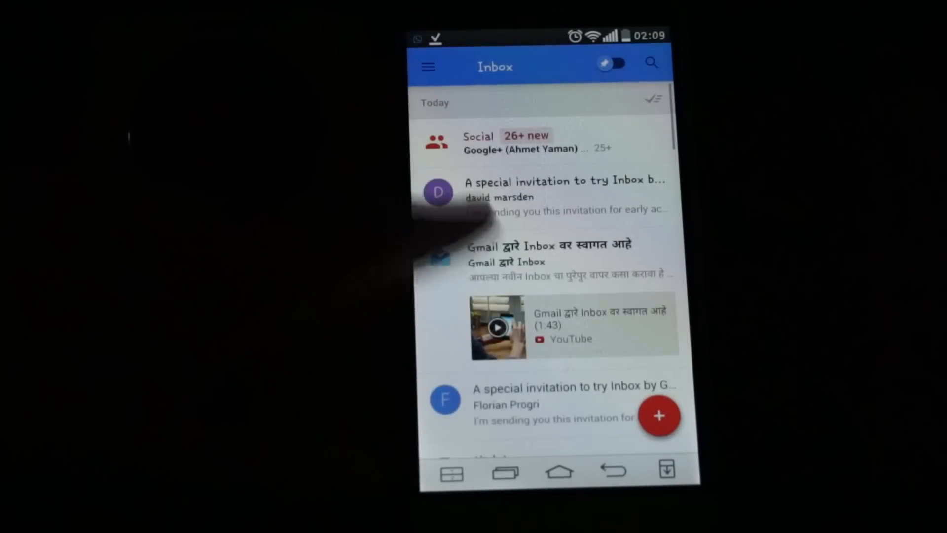
scroll("down", 3)
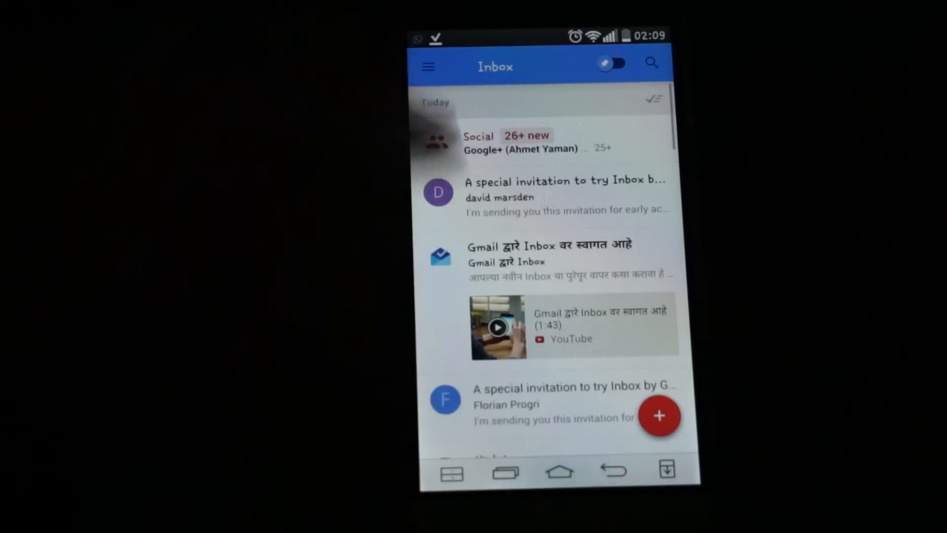
left_click(558, 472)
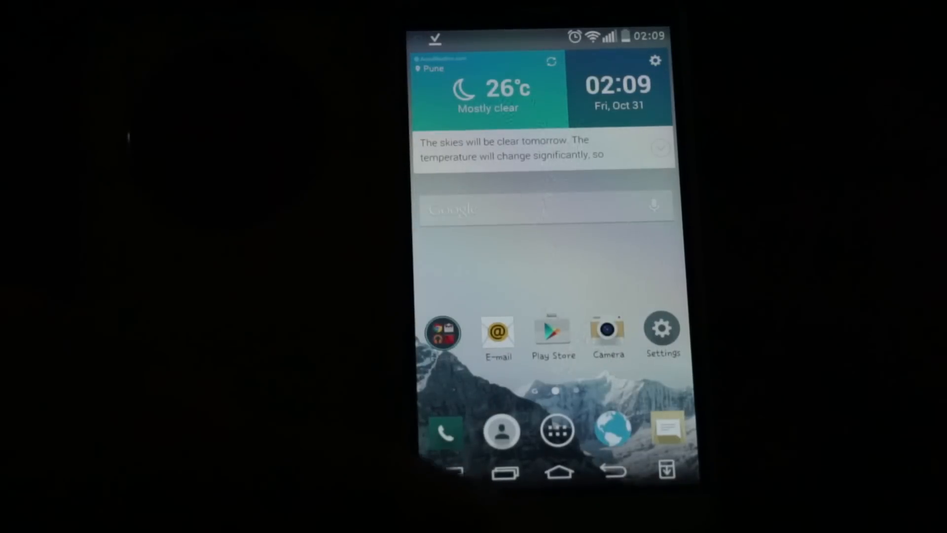